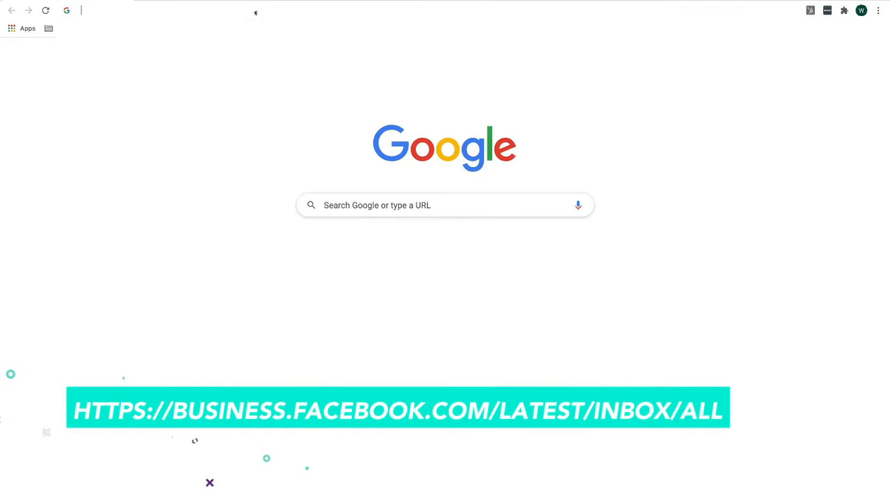
type("https://business.facebook.com/latest/inbox/all")
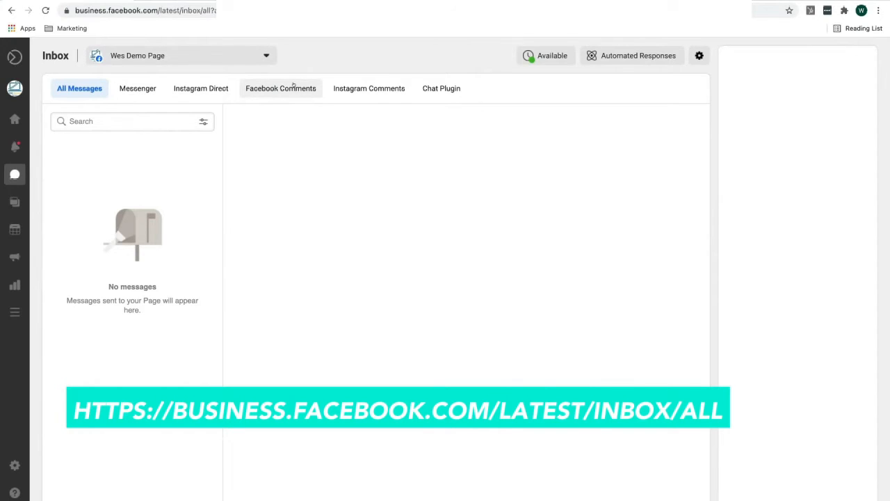
- Browse the Messenger, Instagram Direct, Facebook Comments and Instagram Comments inbox tabs in turn
left_click(137, 88)
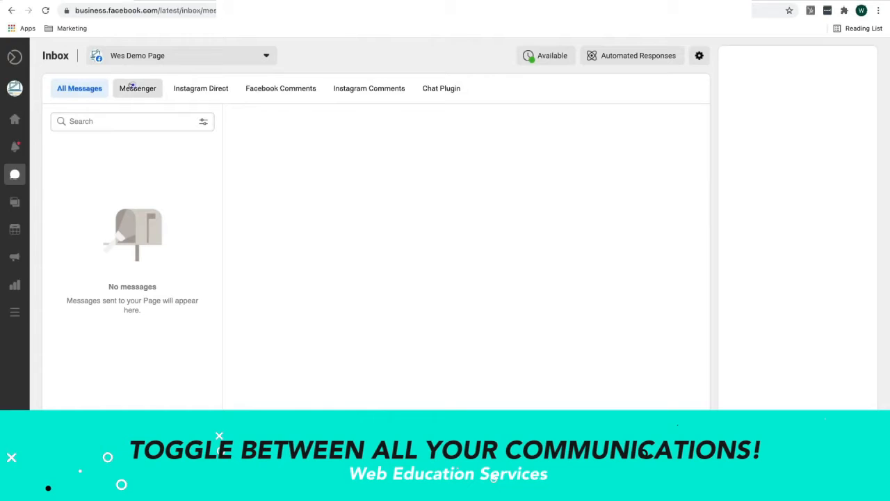
left_click(200, 88)
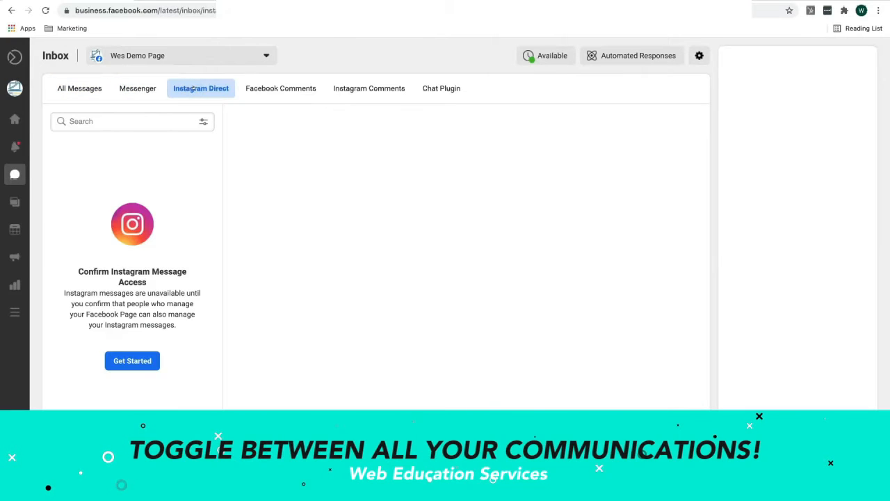
left_click(281, 88)
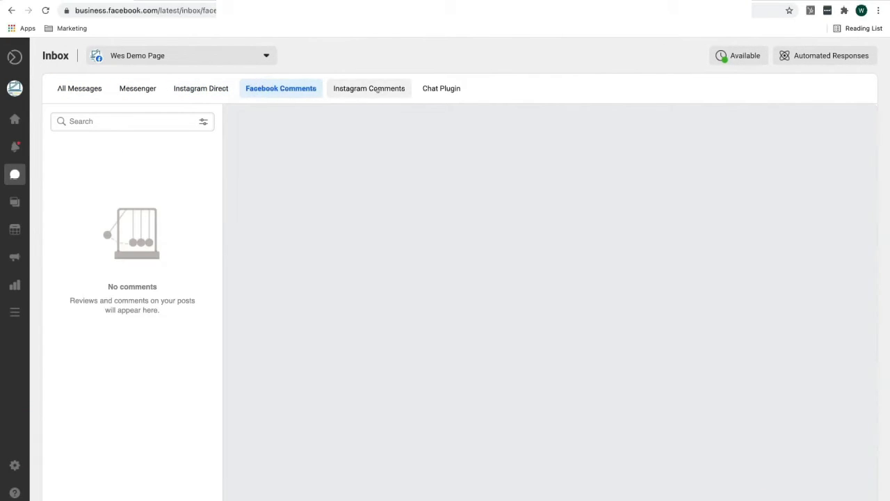
left_click(440, 88)
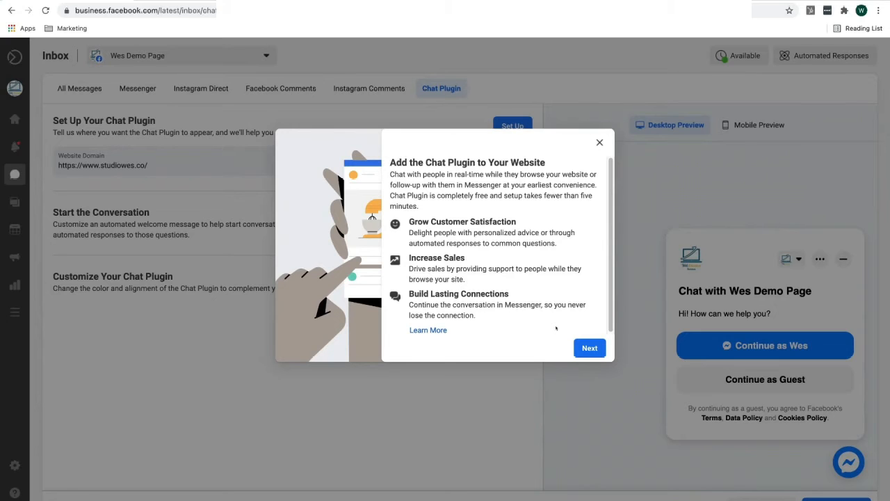
- Close the 'Add the Chat Plugin to Your Website' introduction popup
left_click(600, 143)
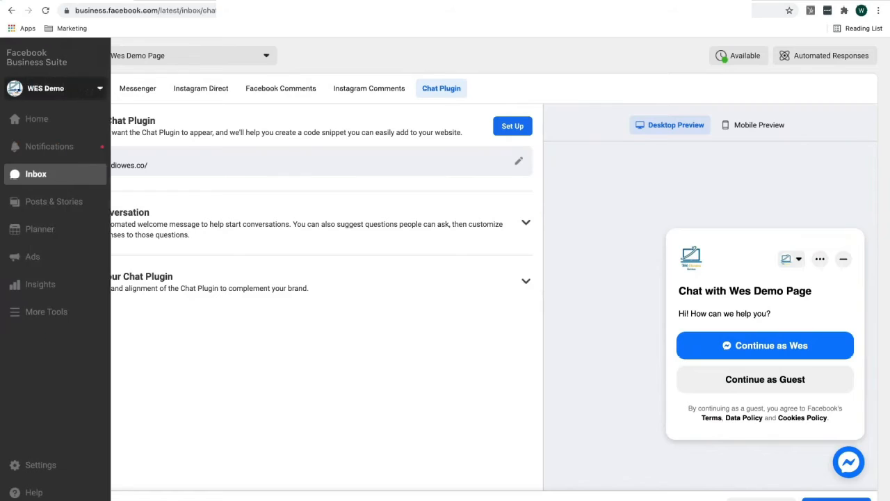
- Switch to the Home page from the sidebar and close the 'Introducing Business Accounts' popup
left_click(45, 88)
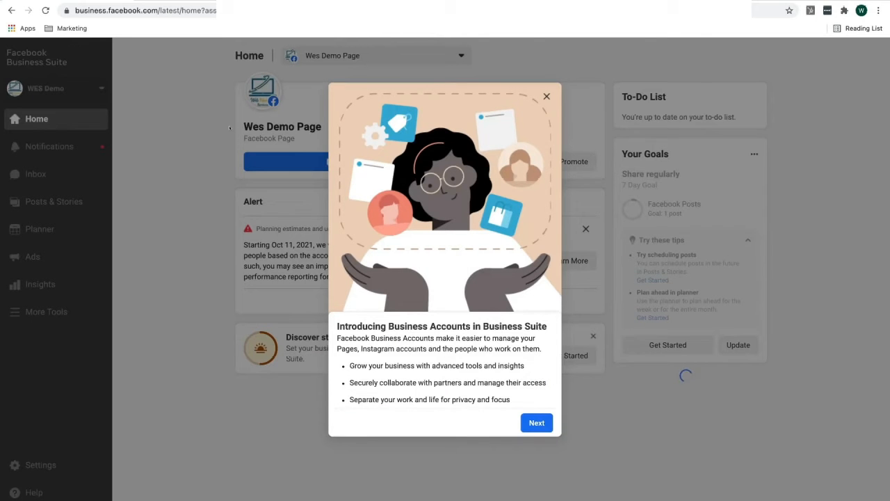
left_click(547, 96)
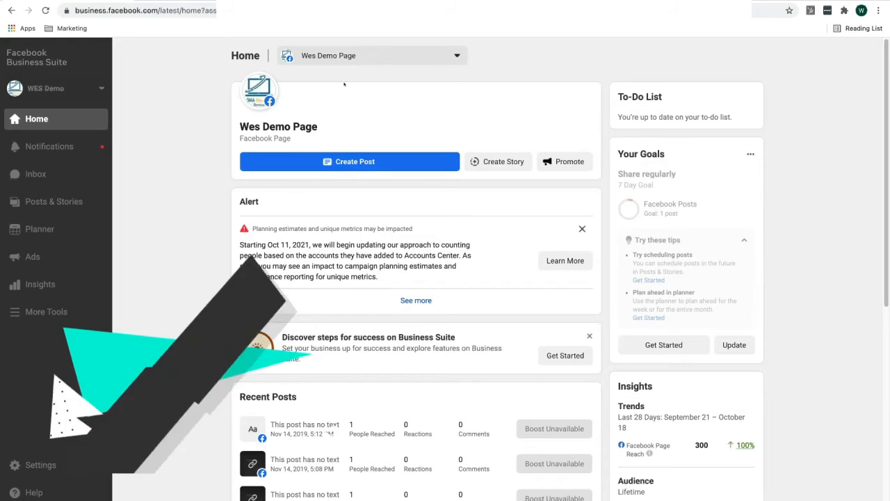